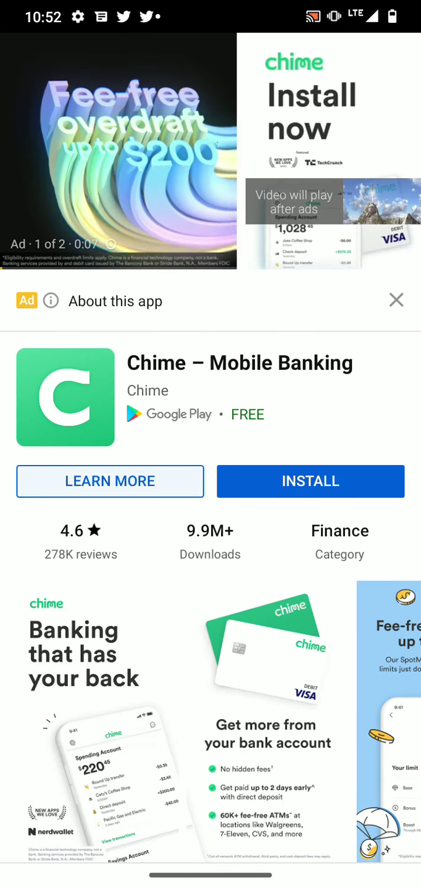
# Get past the first Chime ad until the Instagram ad ('Ad 2 of 2') plays.
pyautogui.click(395, 300)
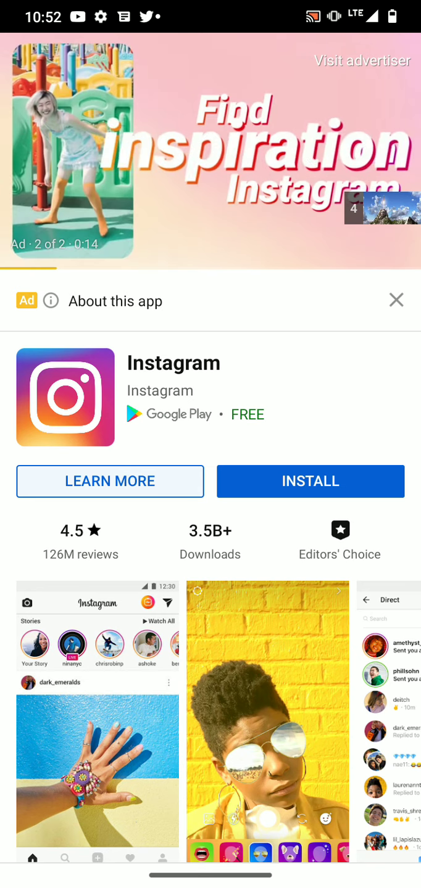
# Make the player full screen and skip the Instagram ad so the video starts.
pyautogui.click(395, 300)
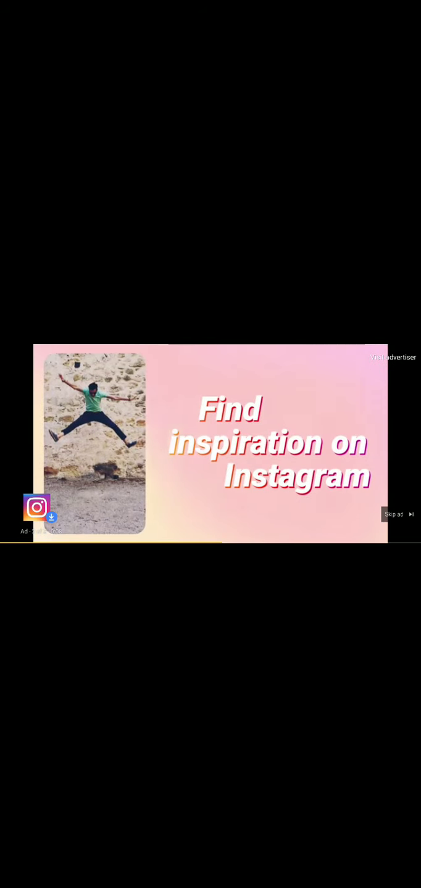
pyautogui.click(396, 514)
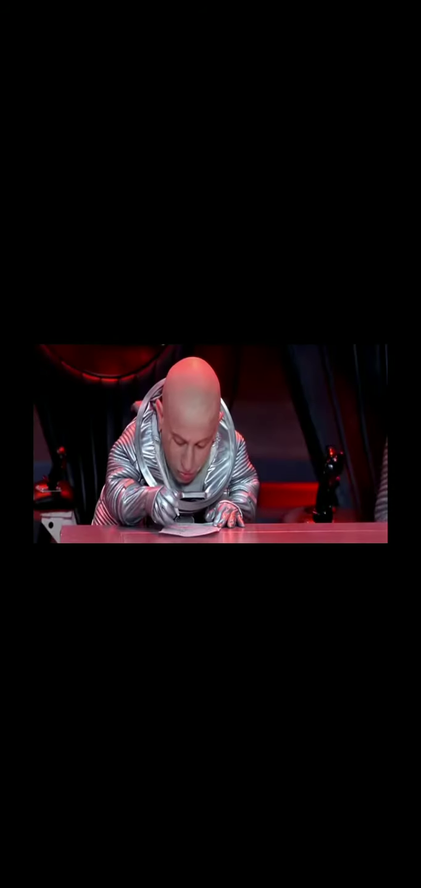